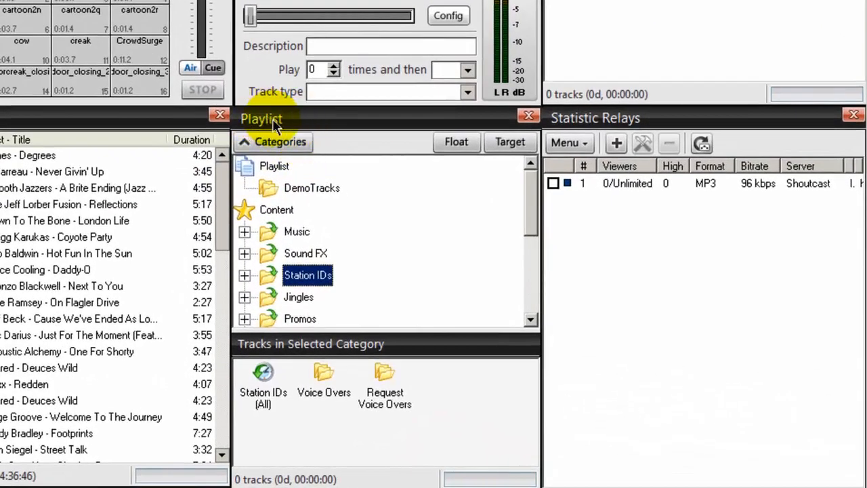
mouse_move(247, 215)
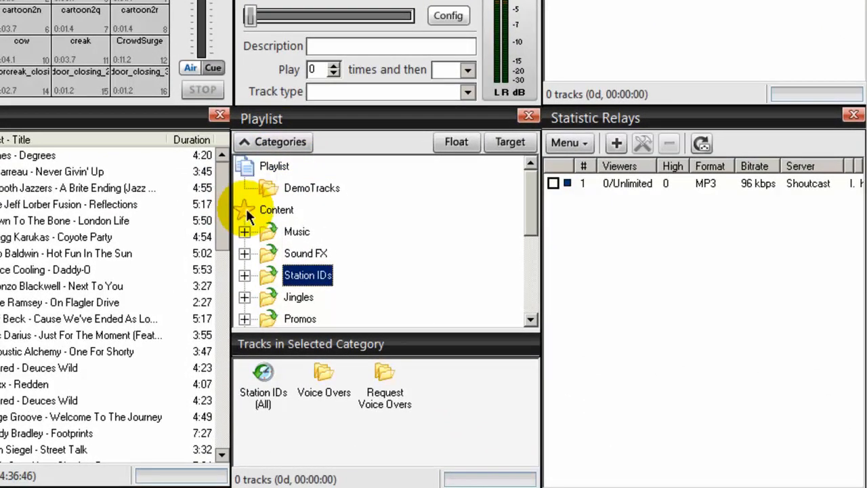
mouse_move(252, 215)
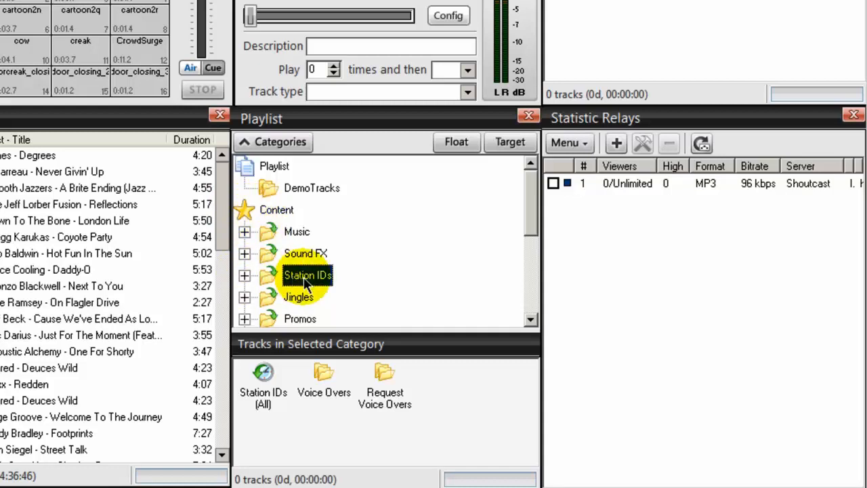
Step: Create a new subcategory under Station IDs and name it 'Top of the Hour'
click(244, 276)
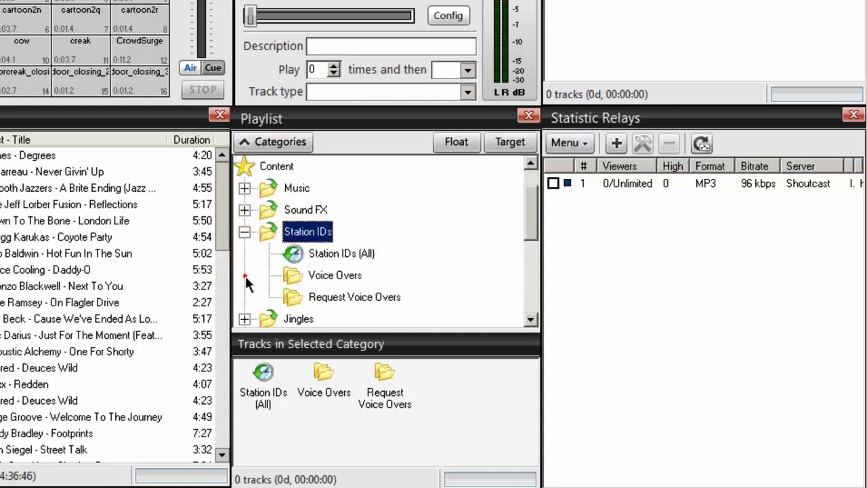
mouse_move(323, 228)
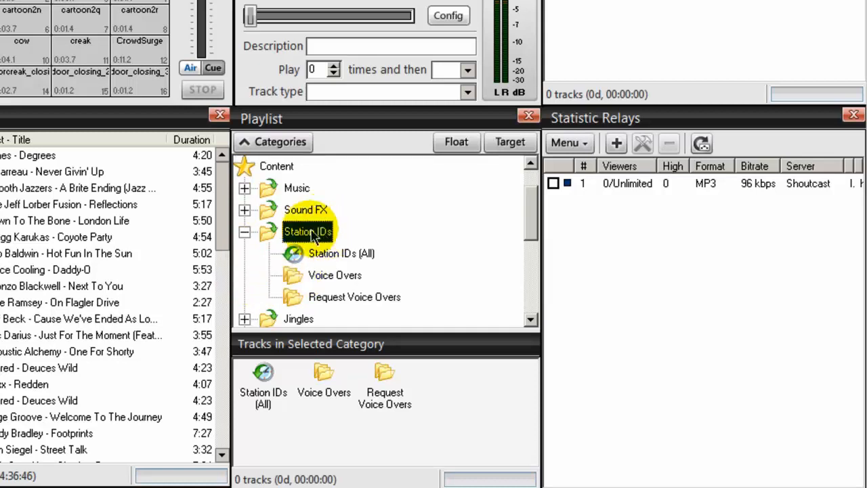
right_click(309, 232)
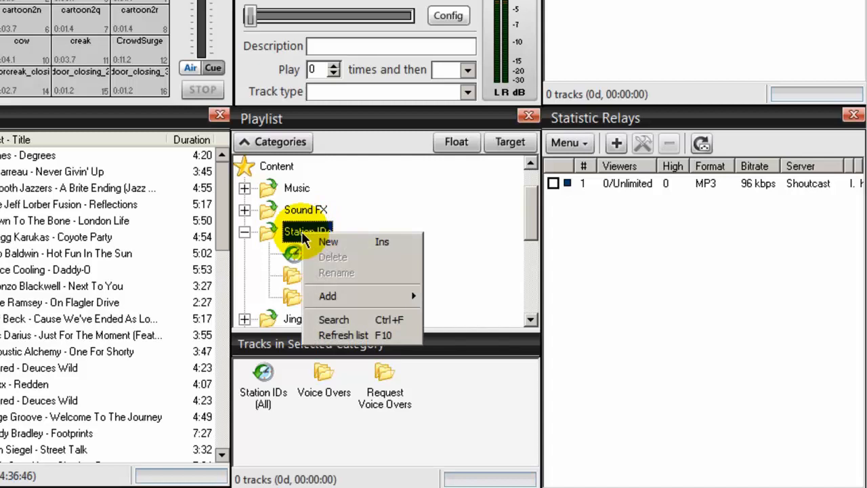
click(328, 241)
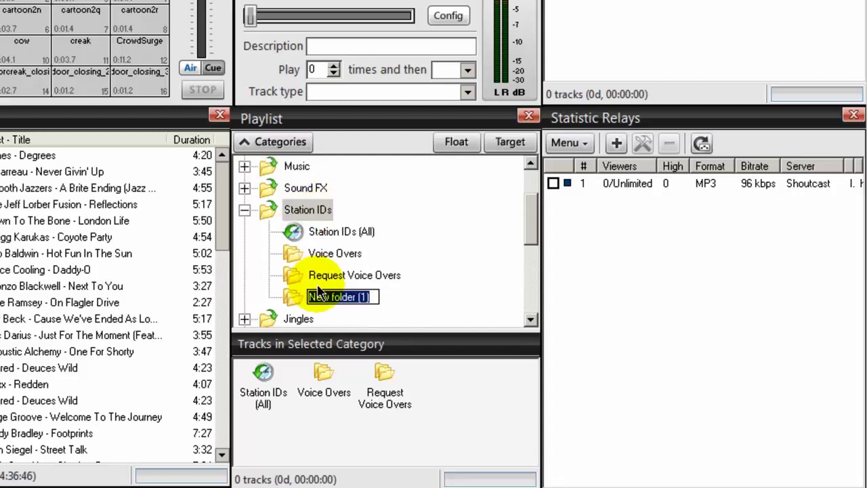
text(Top of the Hour)
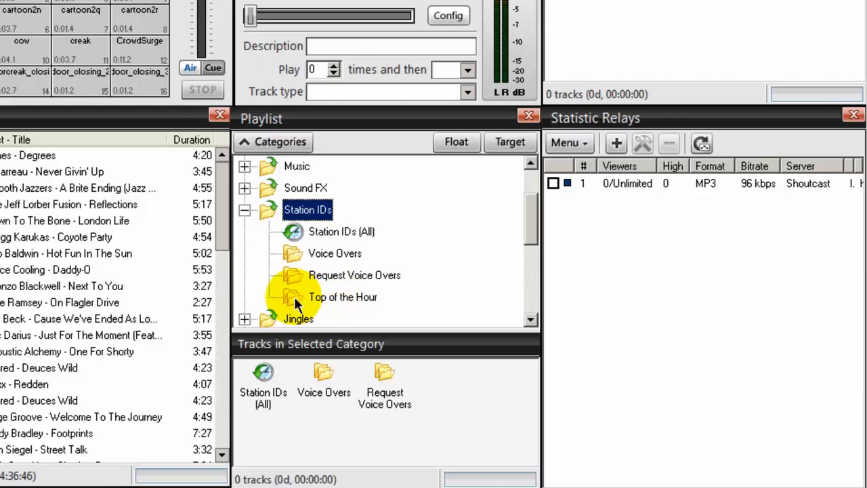
Step: Add the Station IDs folder, subdirectories included, as tracks of the Top of the Hour category
click(343, 297)
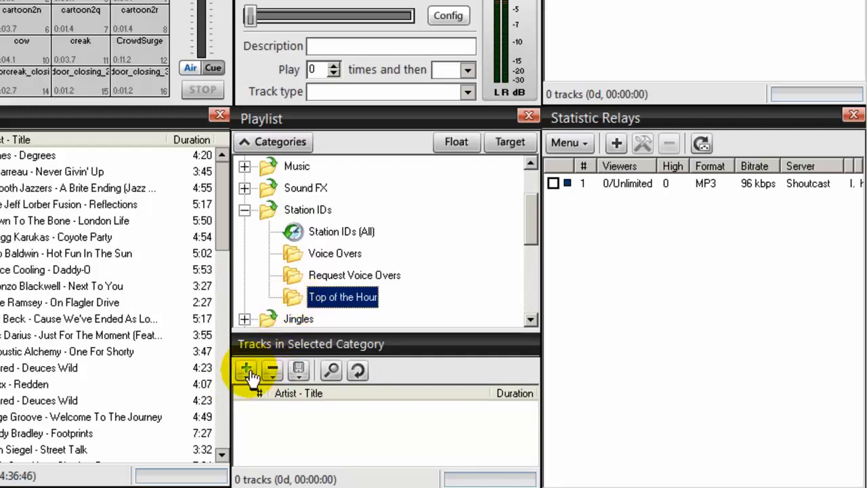
click(245, 371)
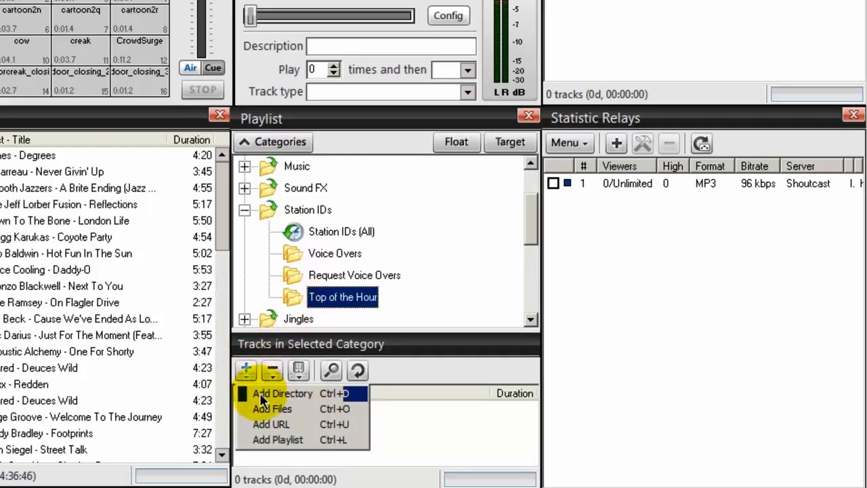
click(282, 393)
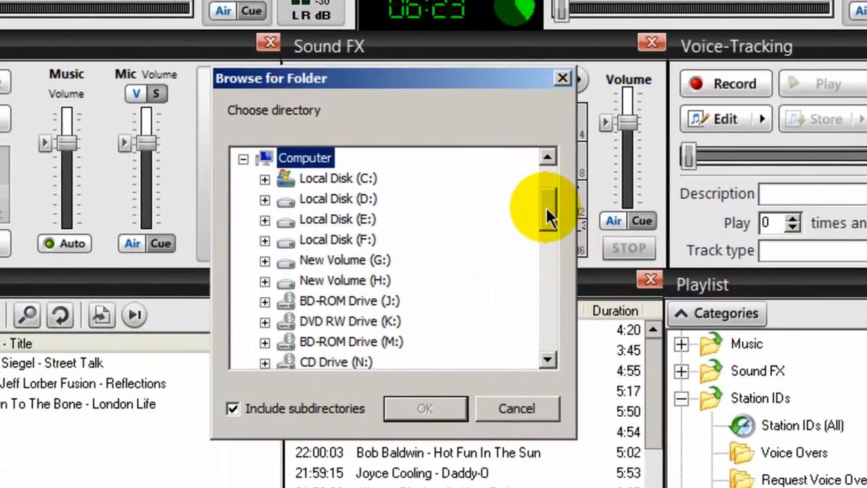
scroll(down, 3)
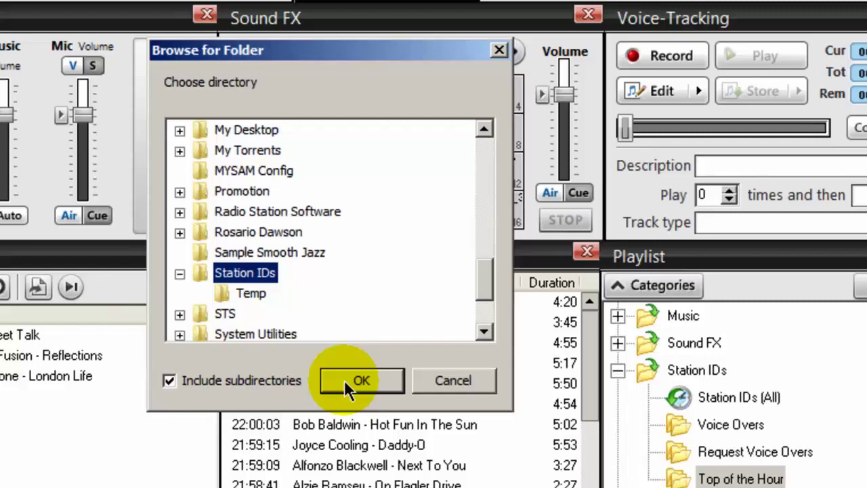
click(360, 379)
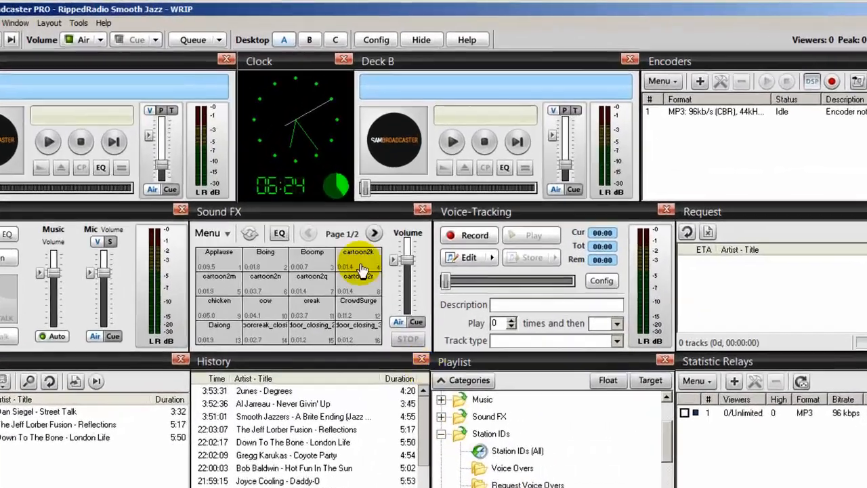
Step: Add TOHStationIDPal.PAL as a new PAL script set to start automatically
click(323, 46)
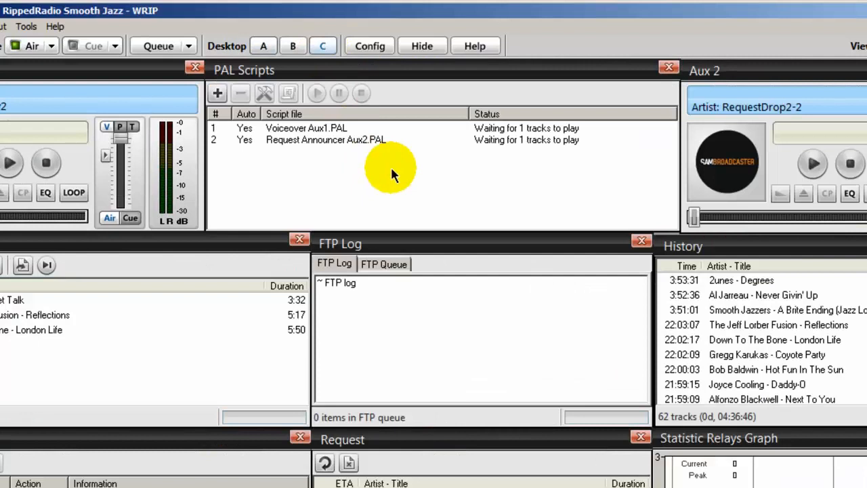
mouse_move(309, 90)
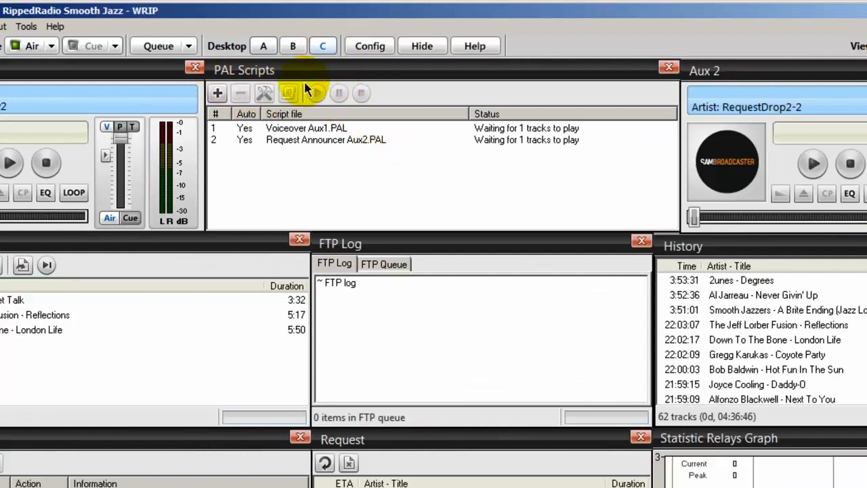
click(217, 92)
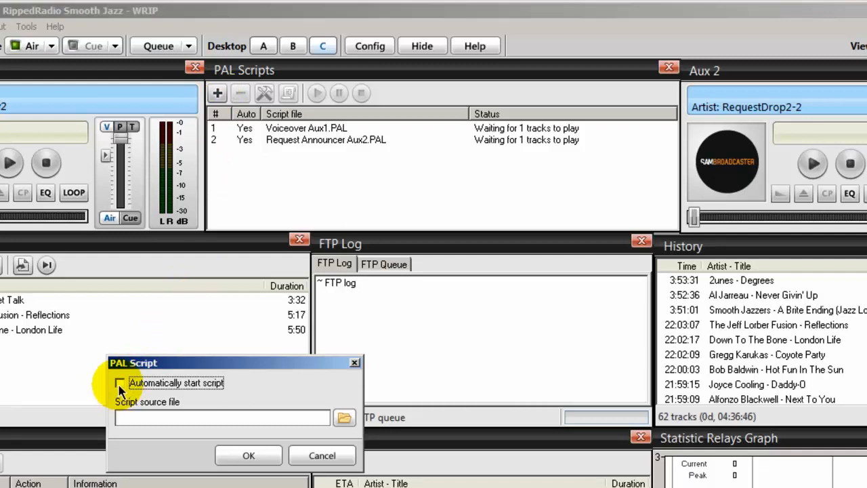
click(119, 382)
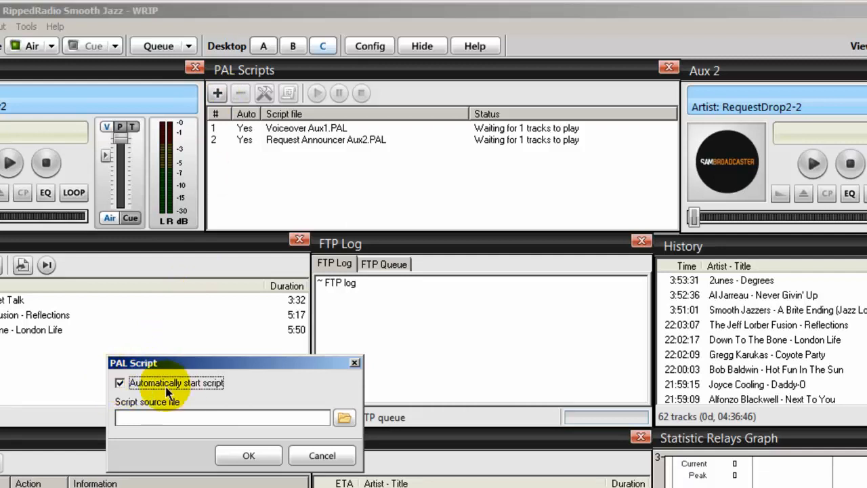
click(344, 416)
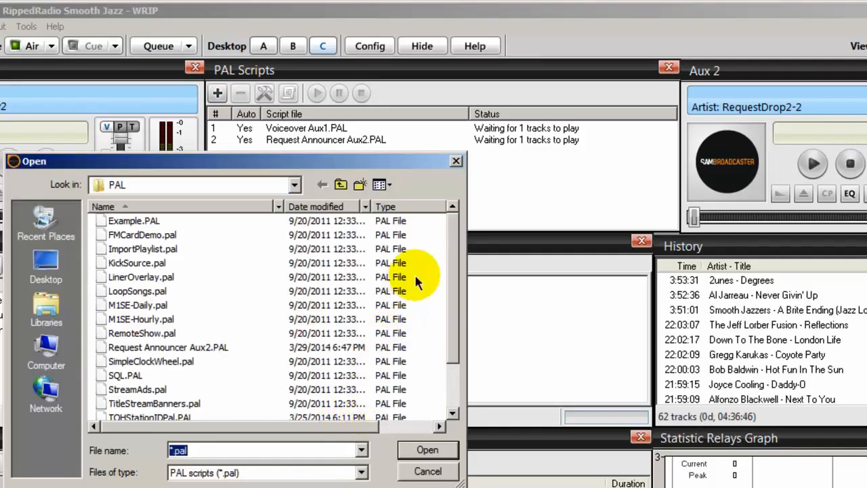
scroll(down, 3)
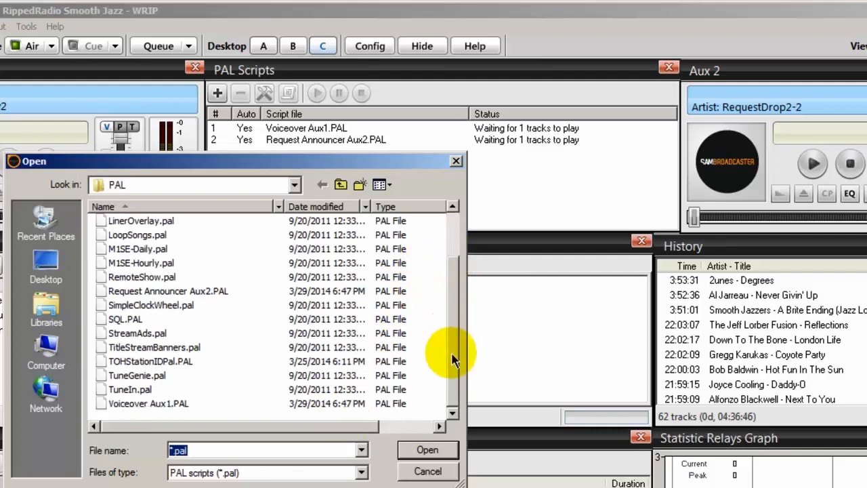
mouse_move(129, 361)
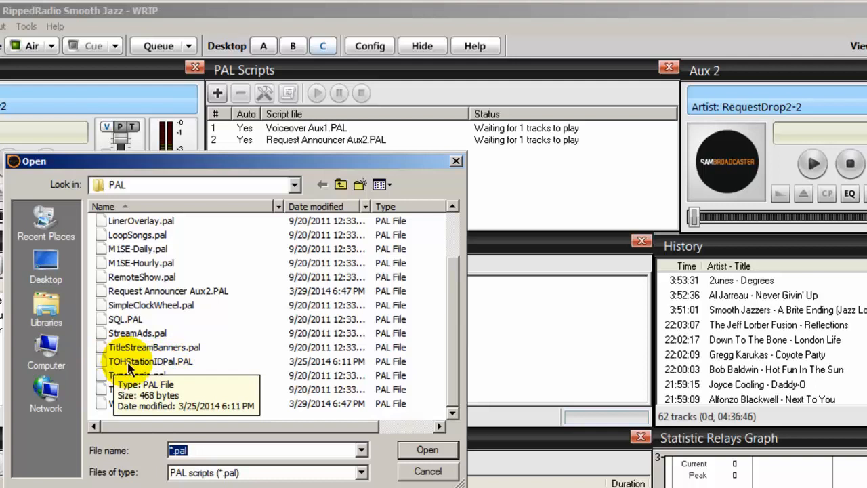
click(149, 361)
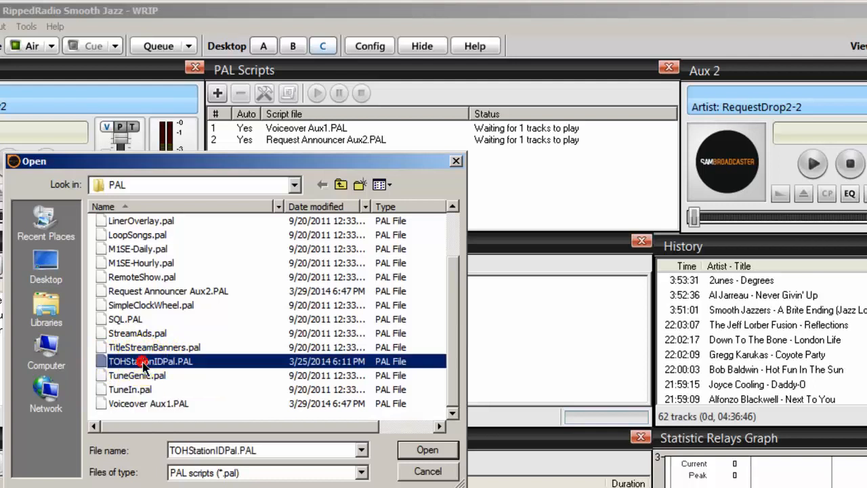
click(427, 450)
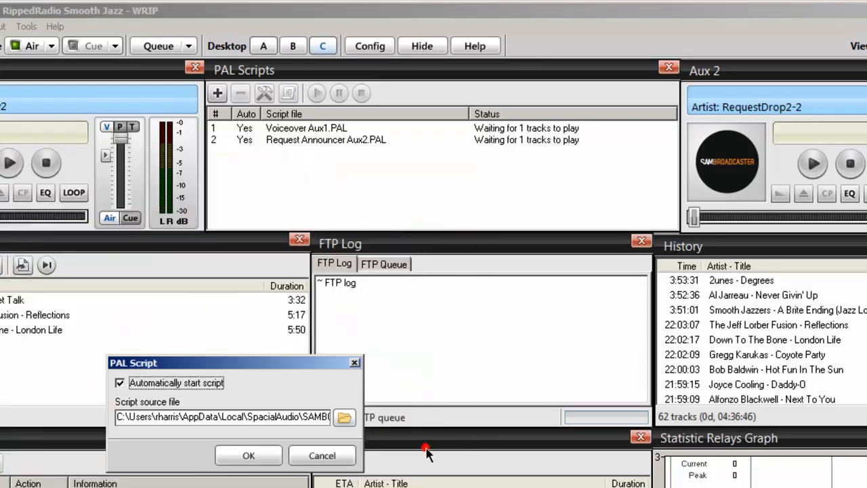
click(248, 455)
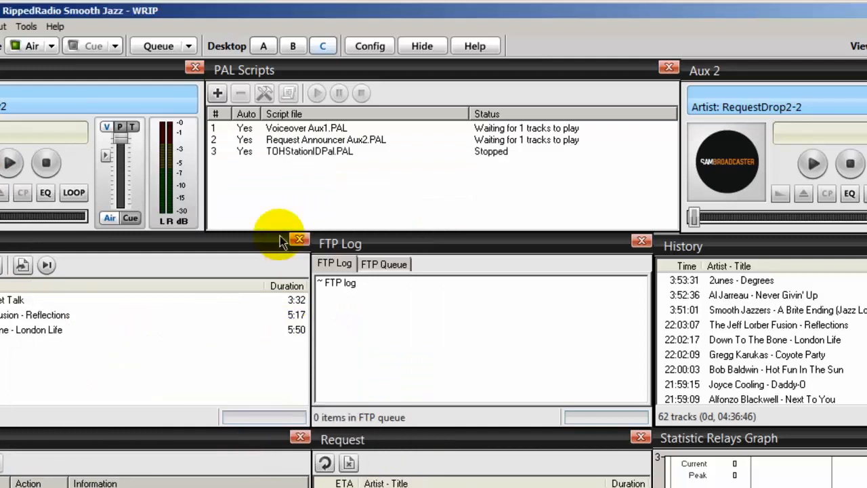
mouse_move(299, 152)
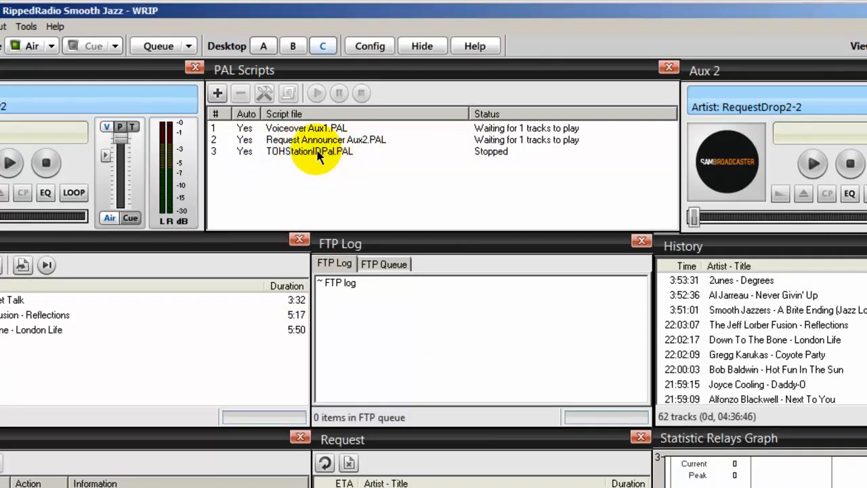
Step: Edit TOHStationIDPal in the scripting IDE so its category name reads 'Top of the Hour' and save it
click(309, 152)
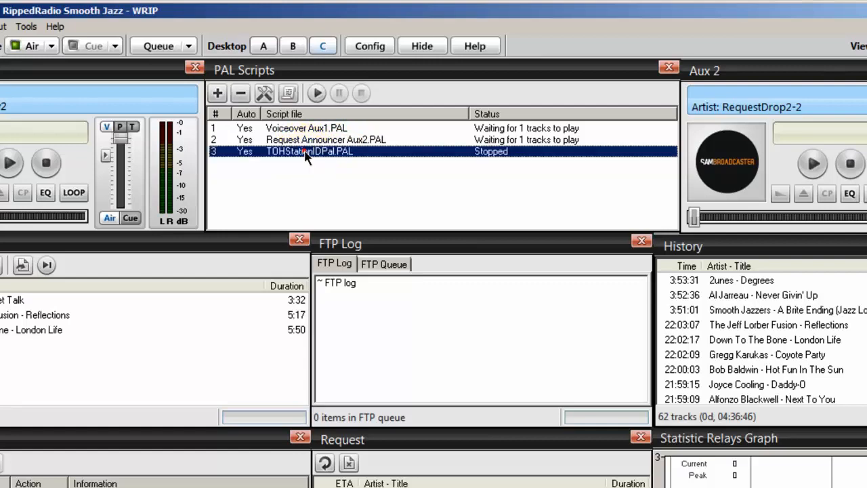
double_click(309, 151)
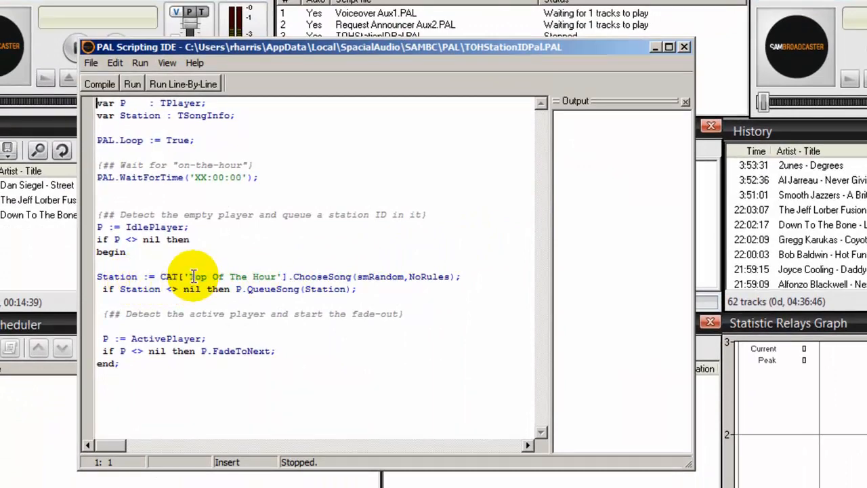
double_click(233, 276)
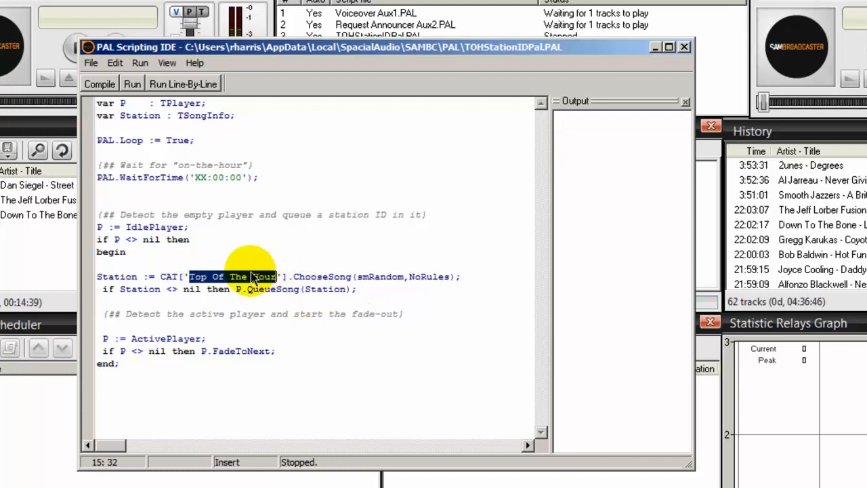
text(Top of the Hour)
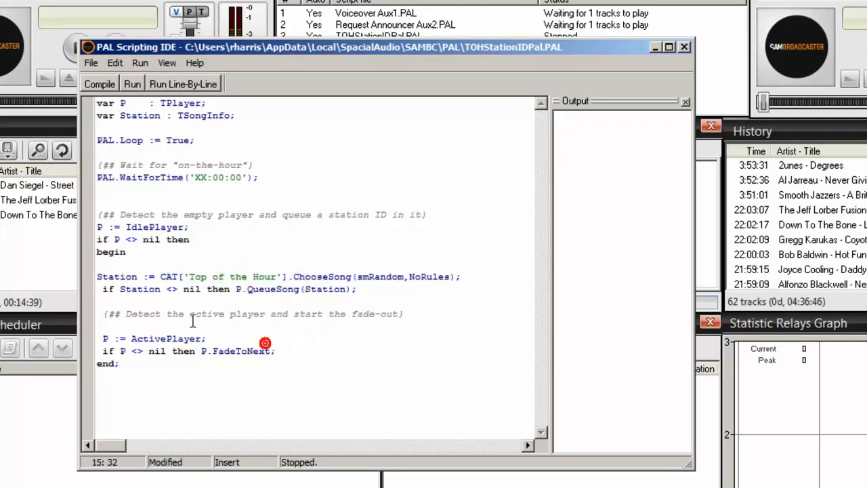
click(90, 63)
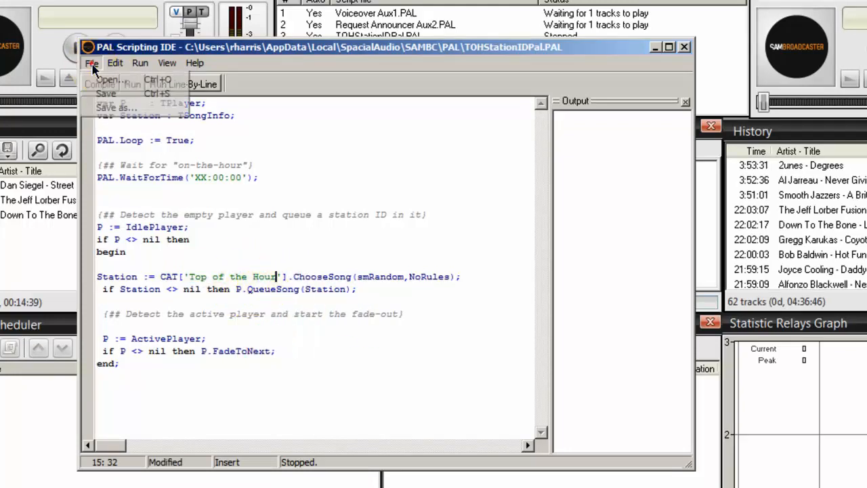
mouse_move(106, 94)
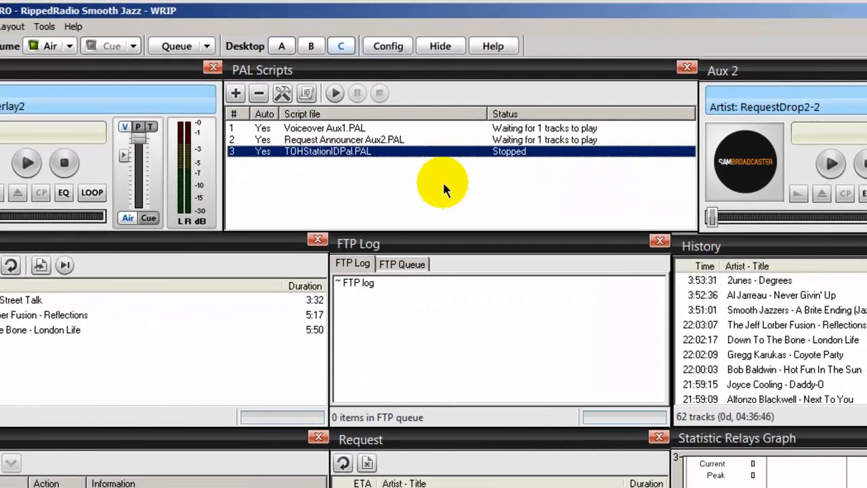
mouse_move(350, 156)
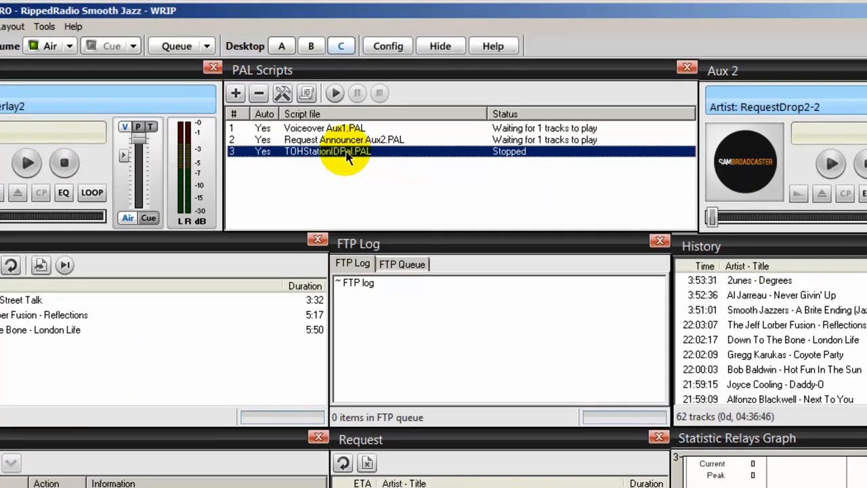
Step: Start the TOHStationIDPal script, check the Top of the Hour tracks, and return to the PAL Scripts desktop
click(335, 93)
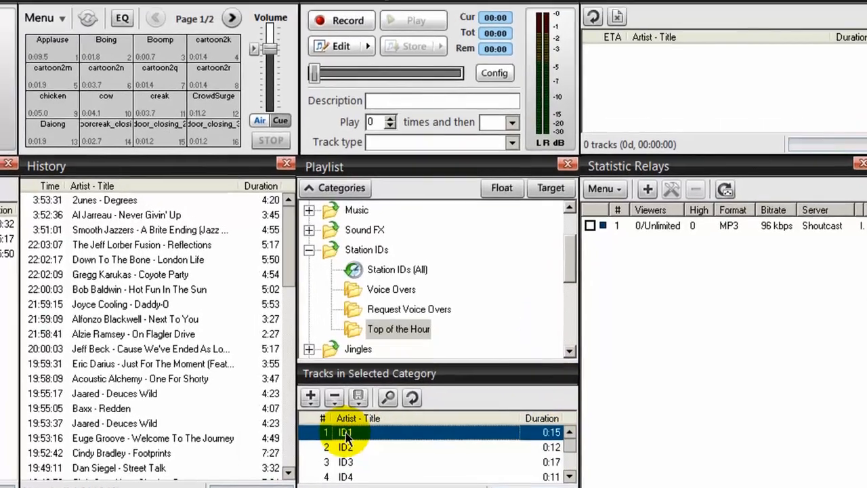
click(336, 43)
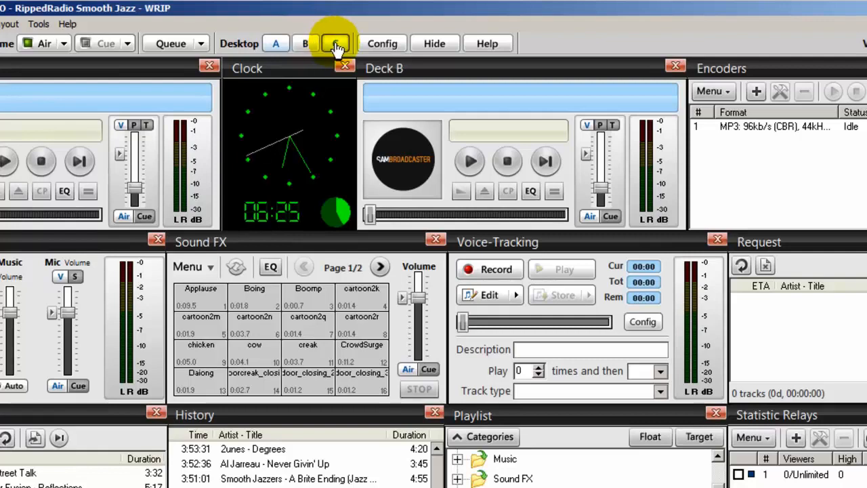
click(334, 44)
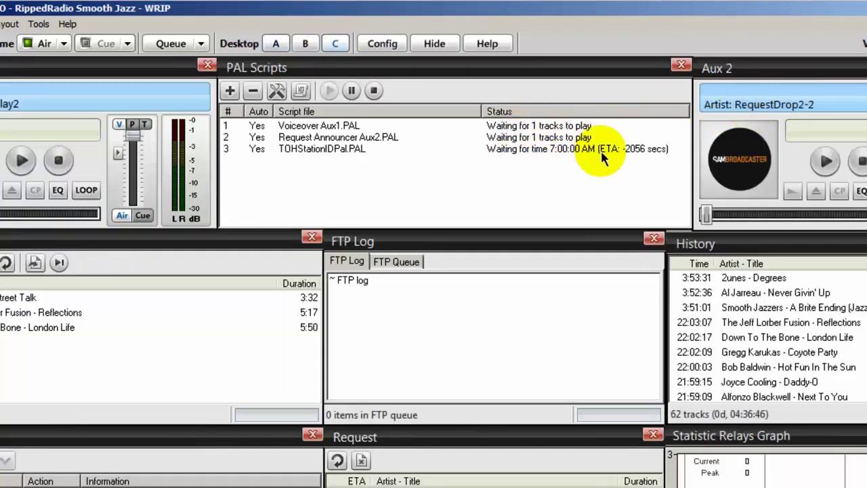
mouse_move(555, 156)
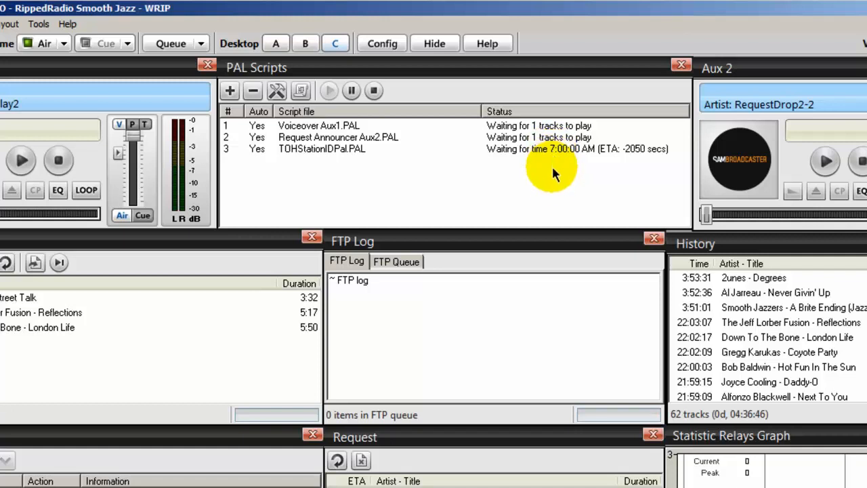
mouse_move(536, 190)
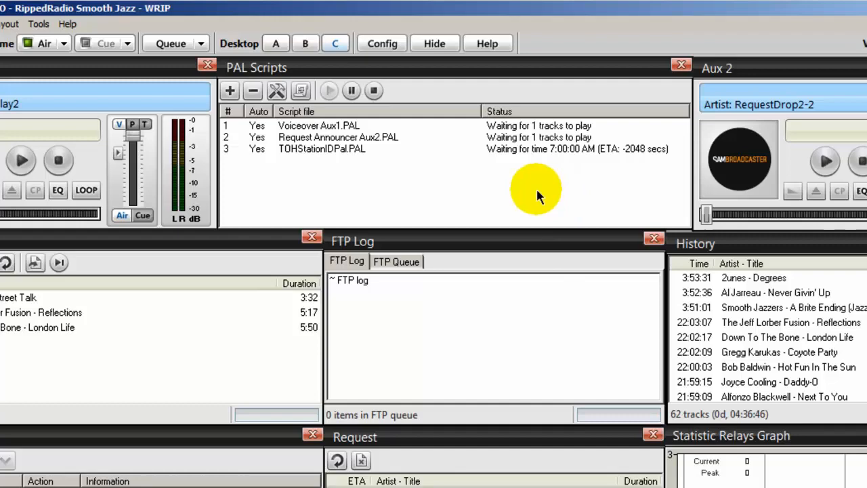